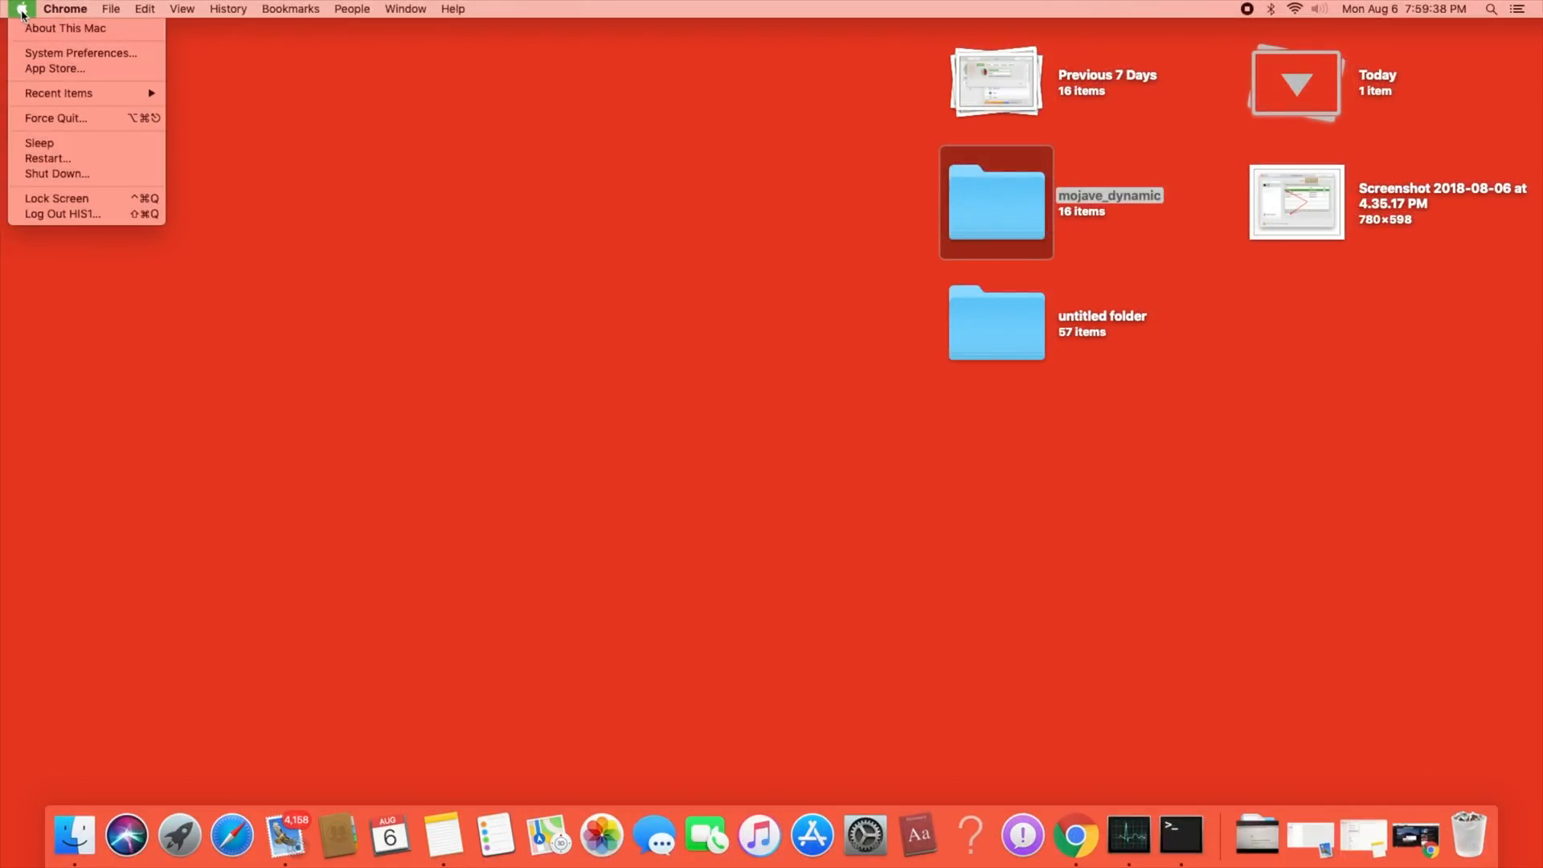
mouse_move(81, 52)
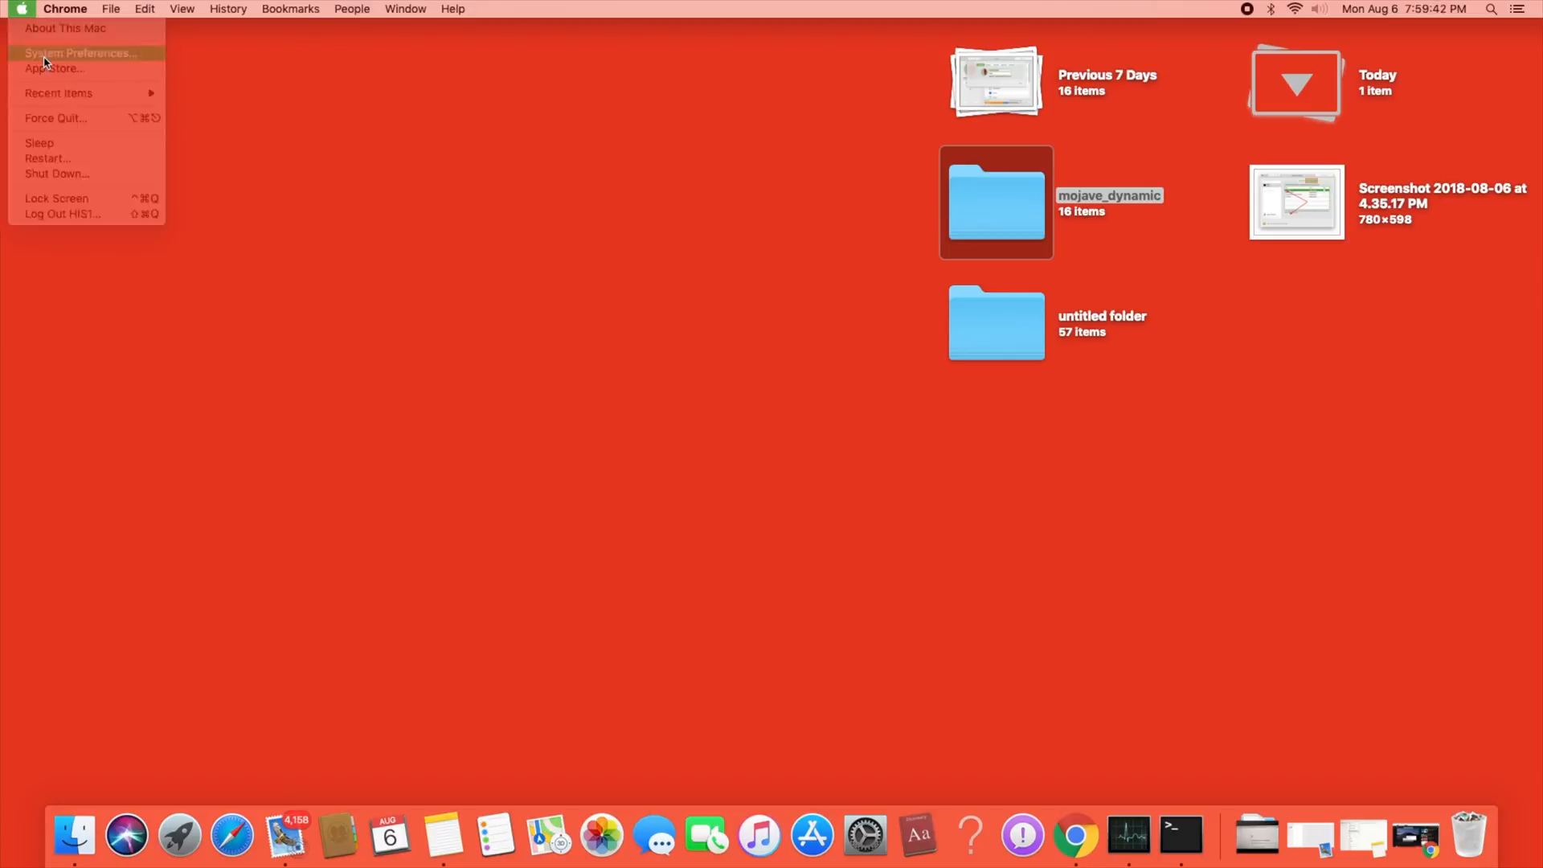
- Open System Preferences from the Apple menu
left_click(79, 52)
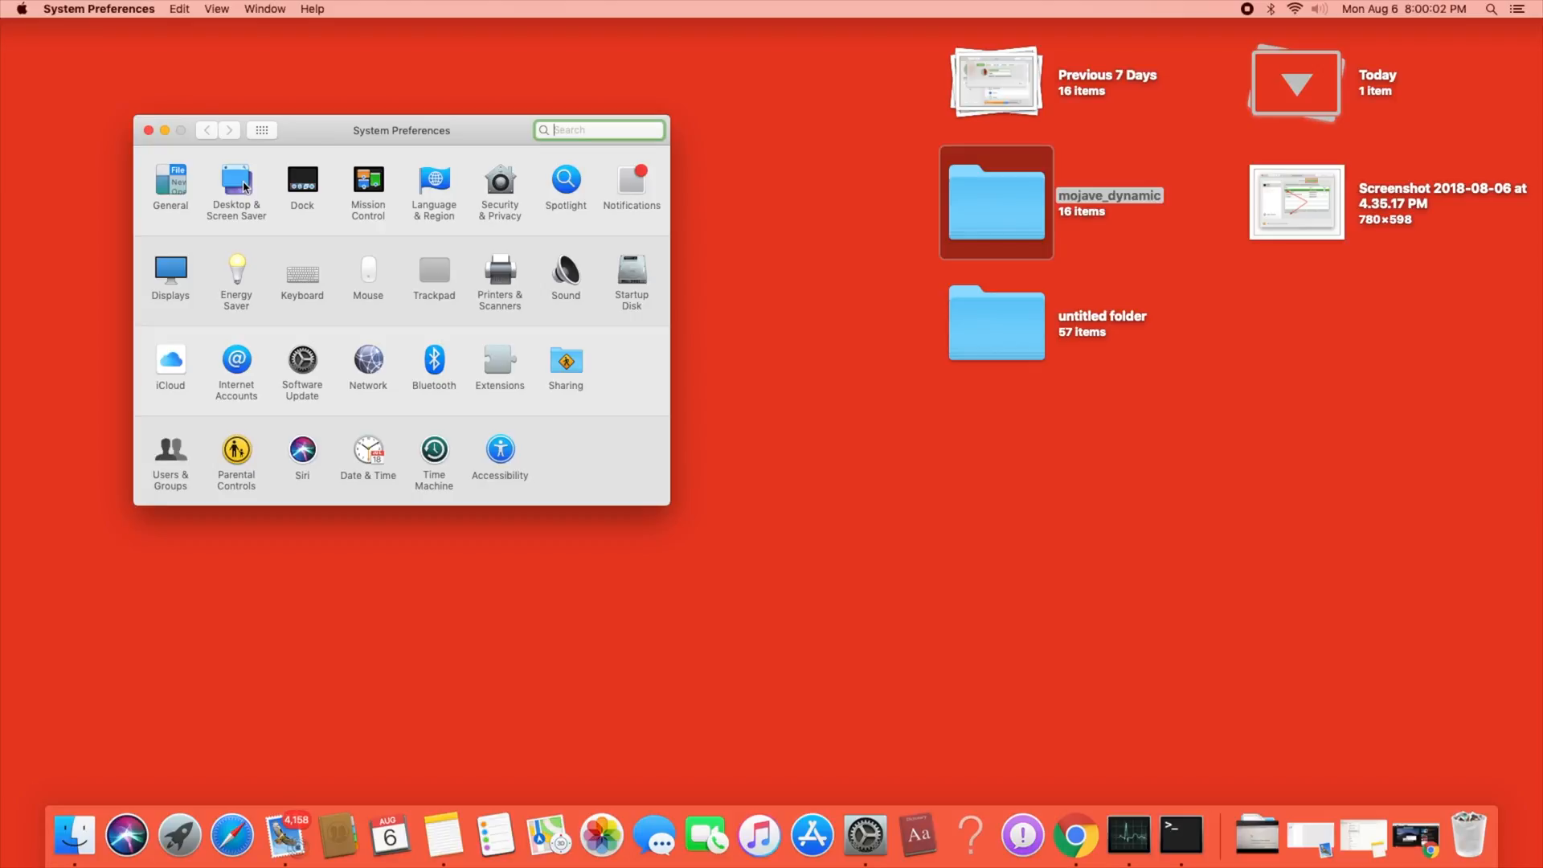
- Go to the Desktop & Screen Saver pane, currently showing Red Orange
left_click(235, 187)
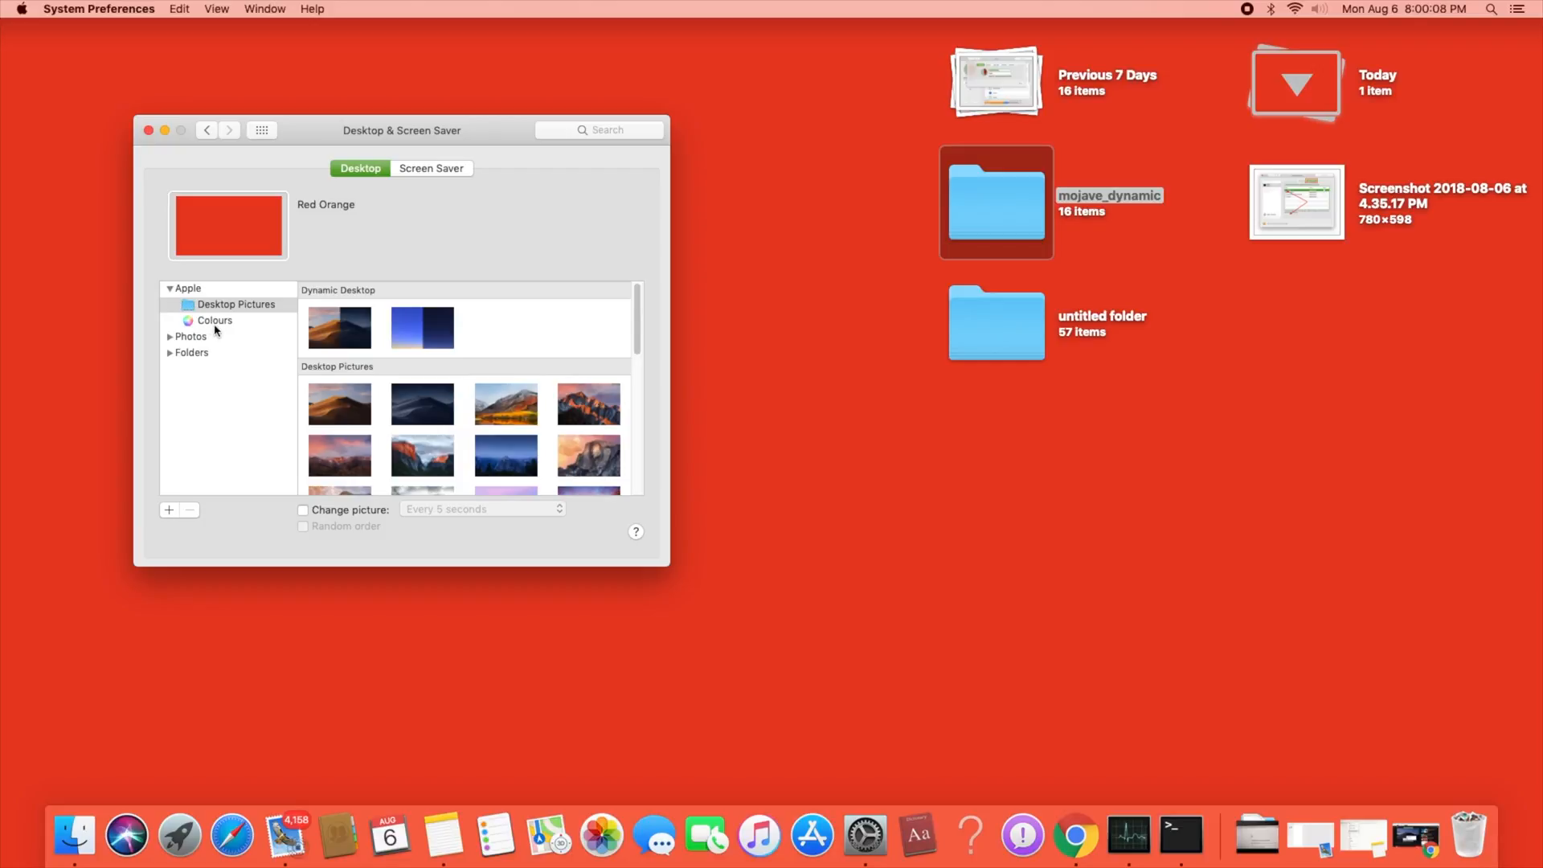
mouse_move(638, 342)
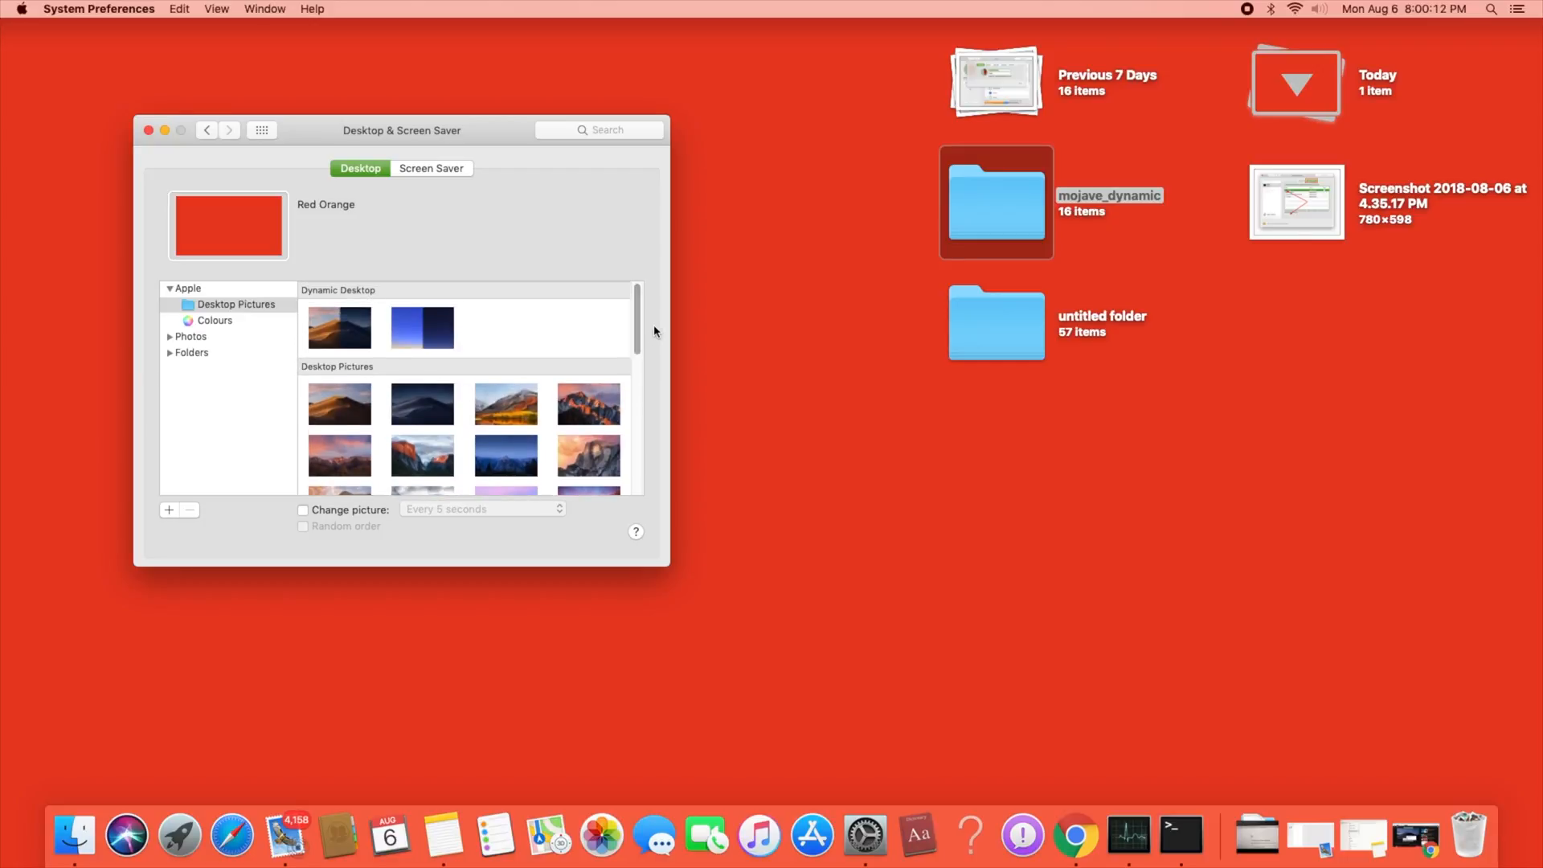
mouse_move(915, 148)
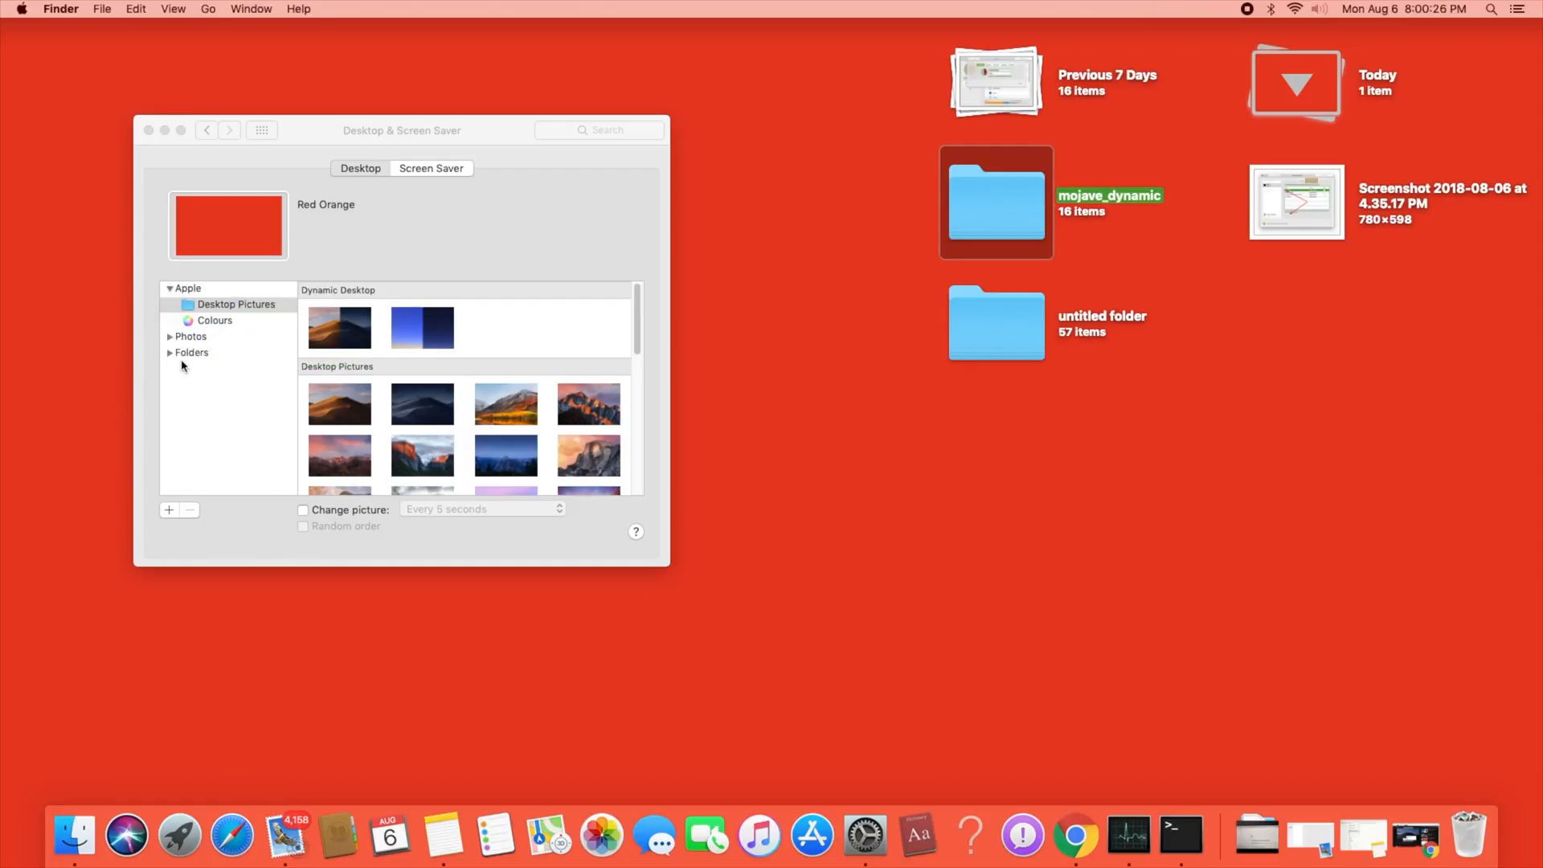
- Use the mojave_dynamic folder under Folders as the desktop picture source
left_click(191, 352)
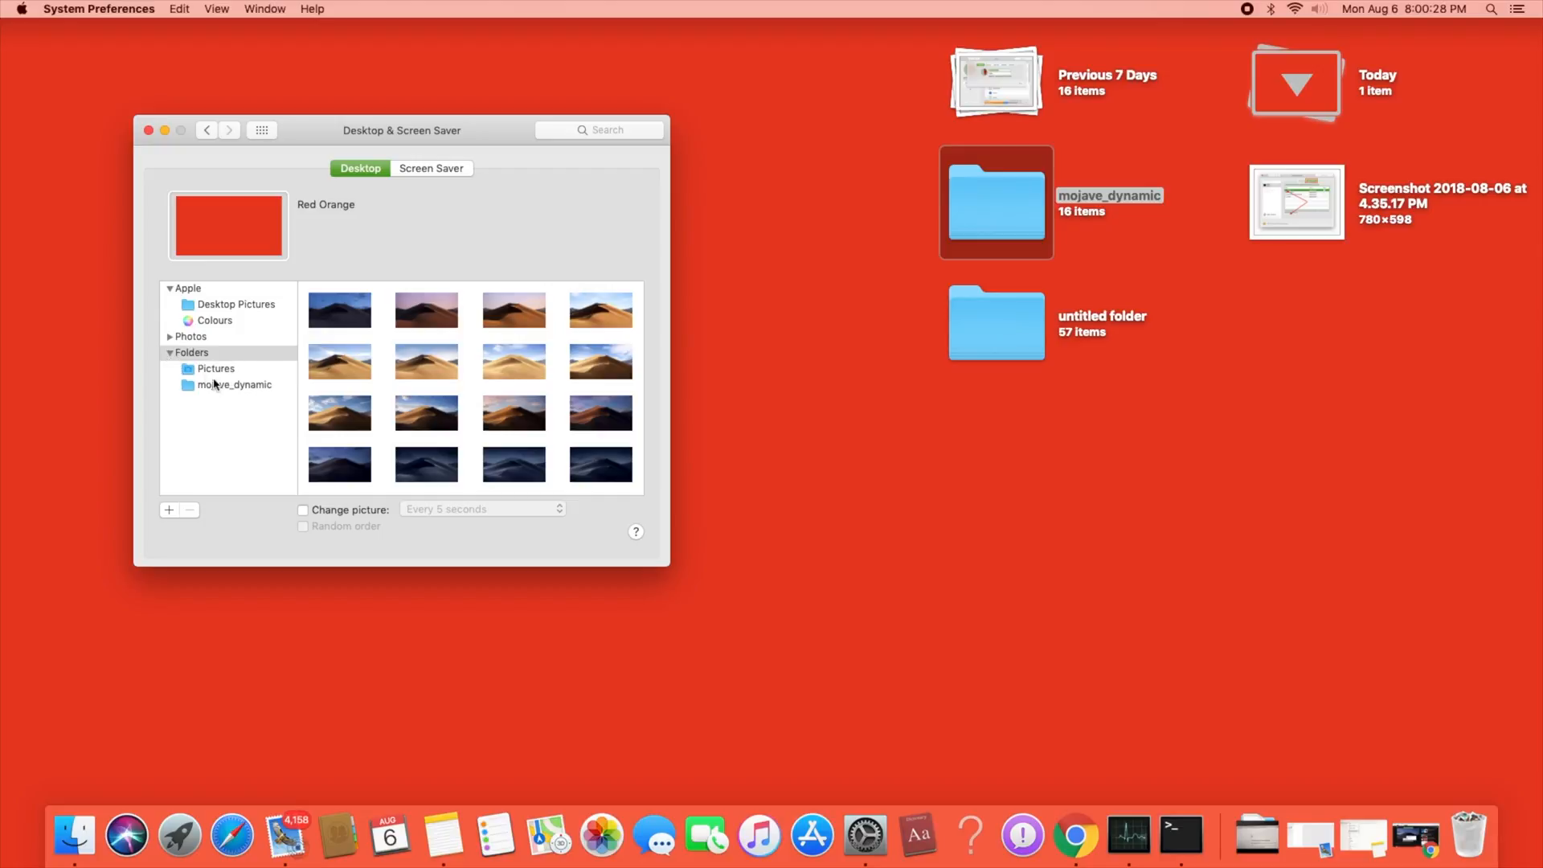
left_click(233, 384)
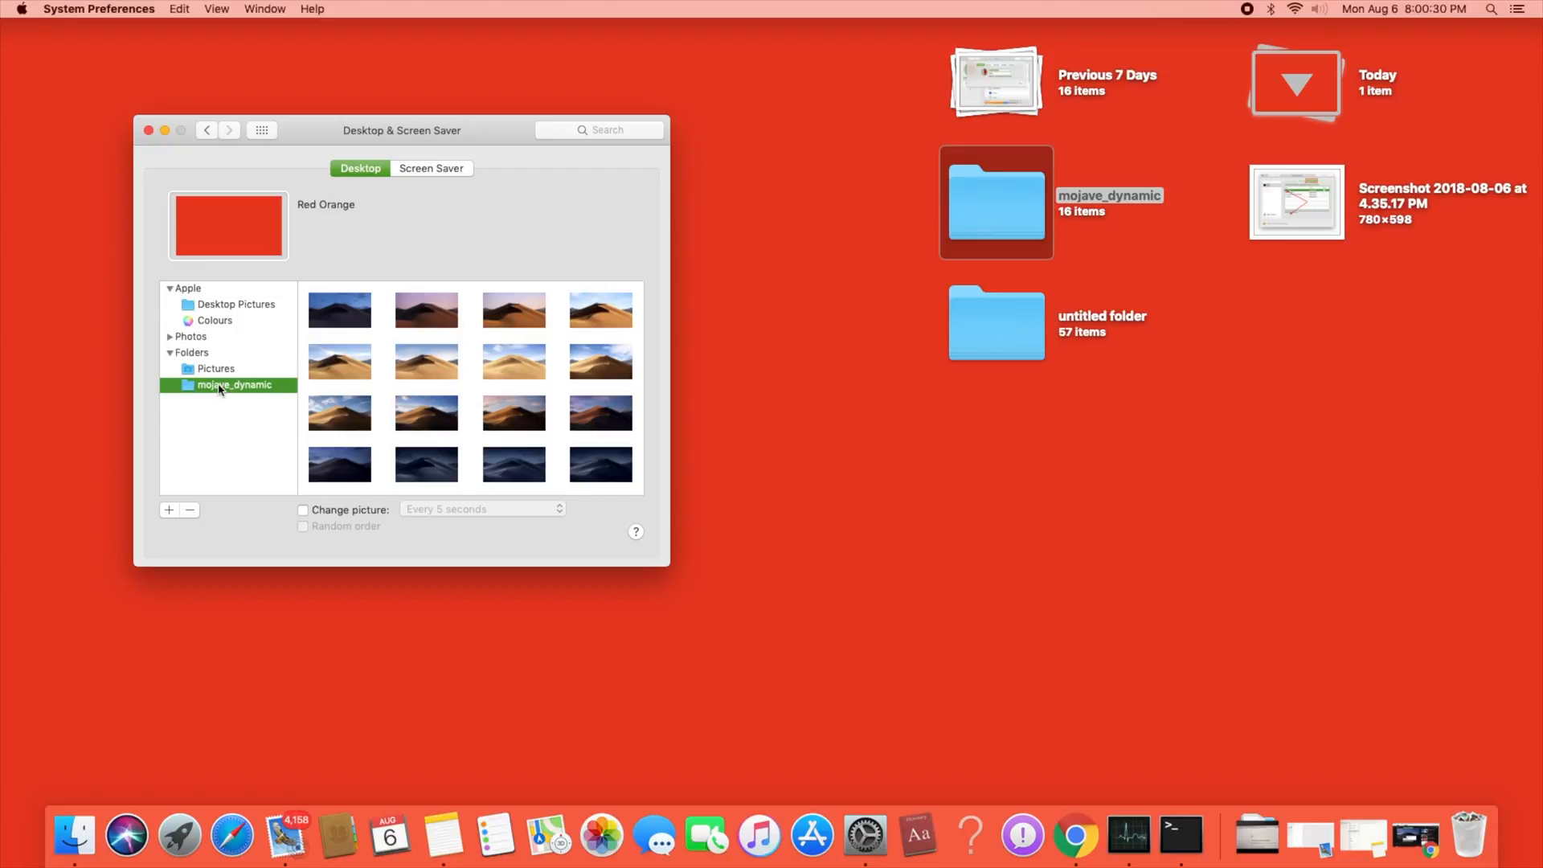
mouse_move(349, 325)
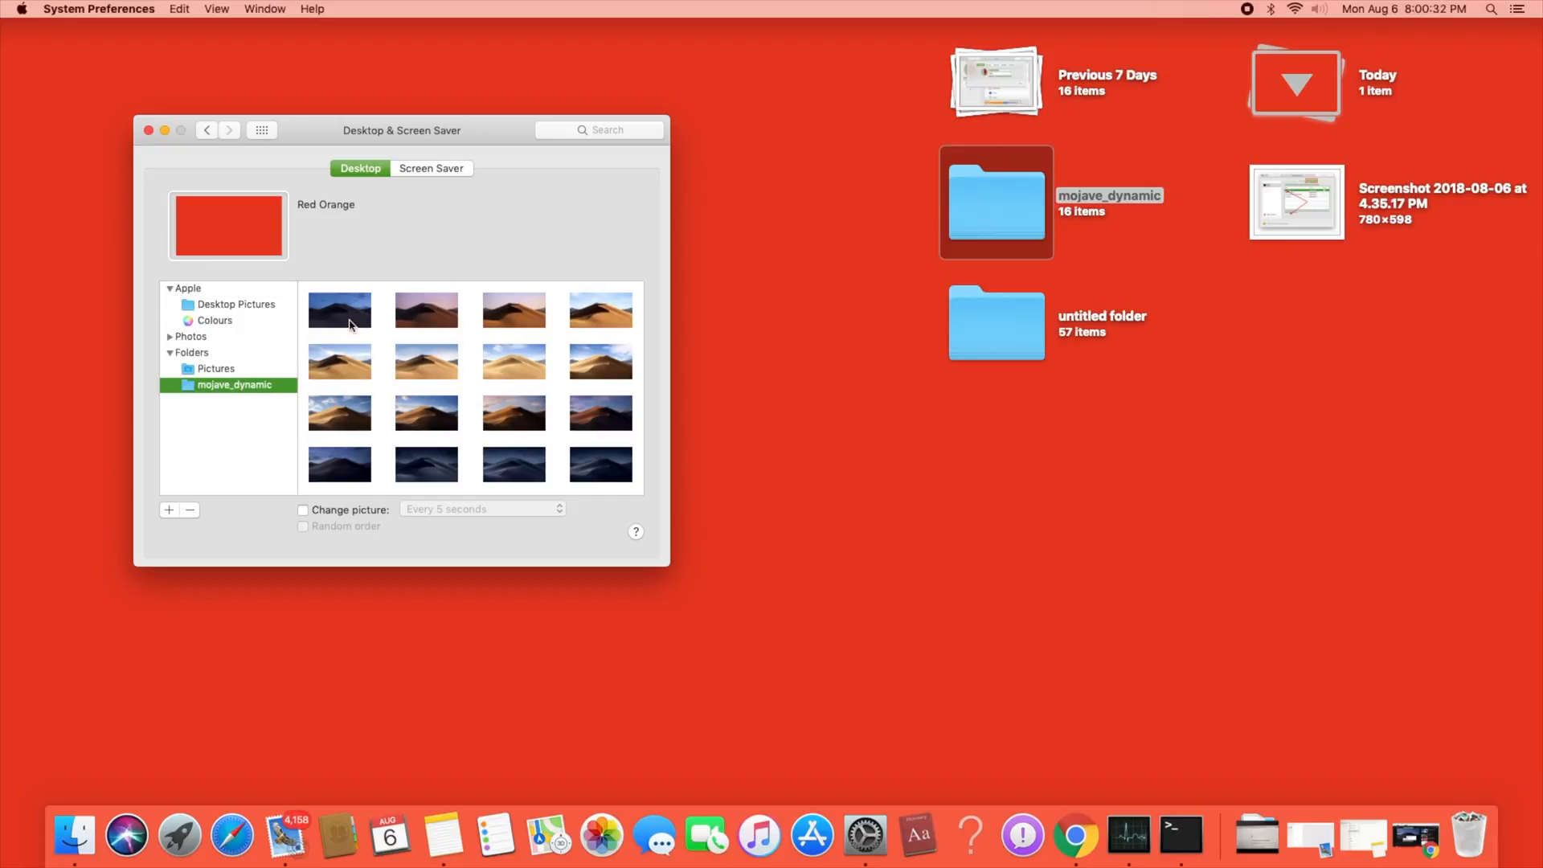
mouse_move(548, 318)
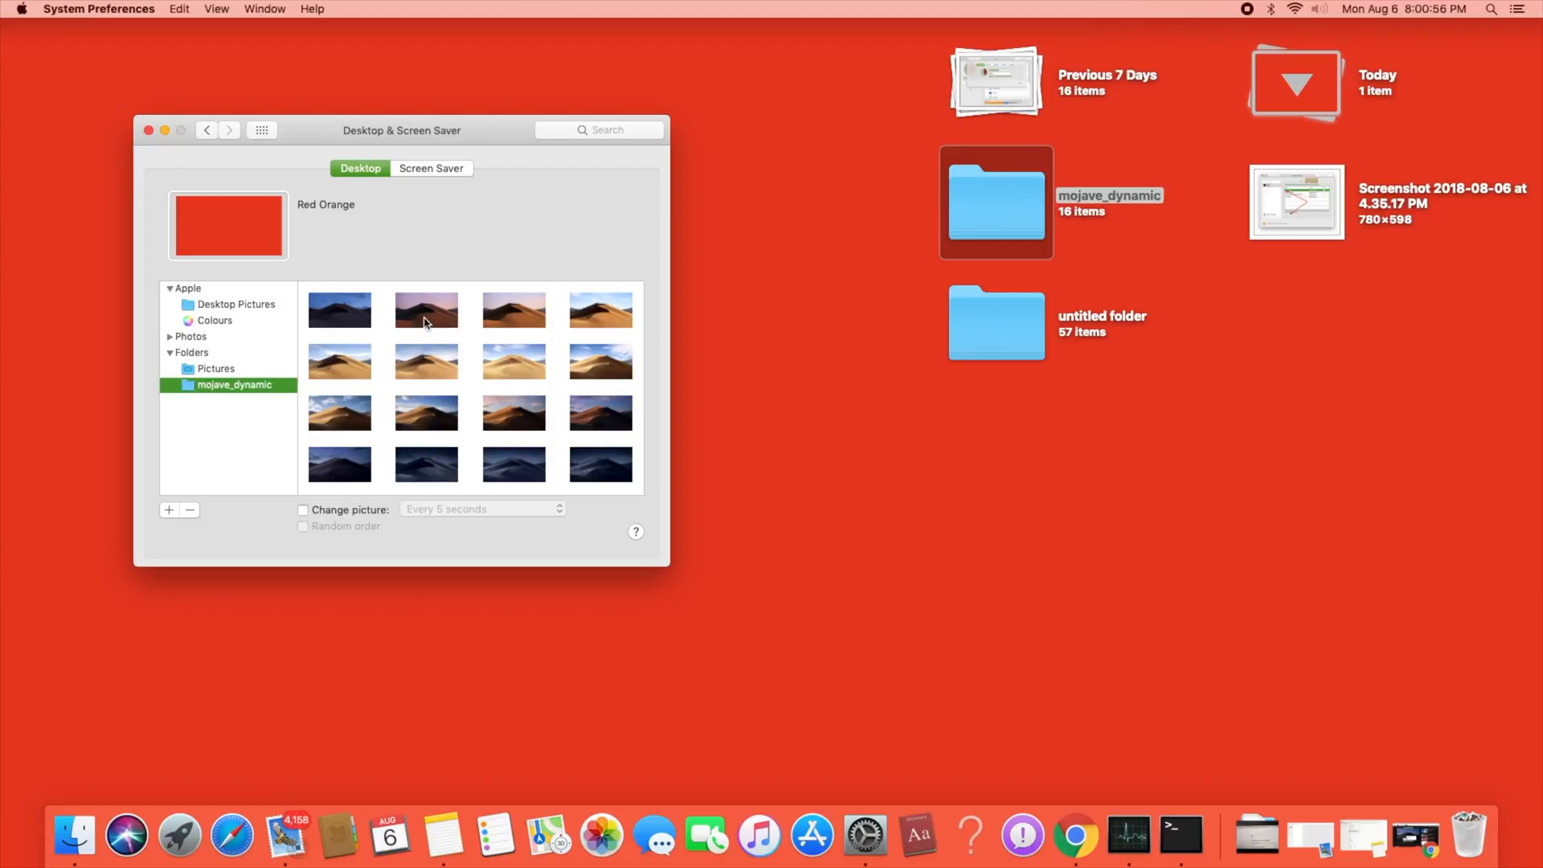
mouse_move(391, 468)
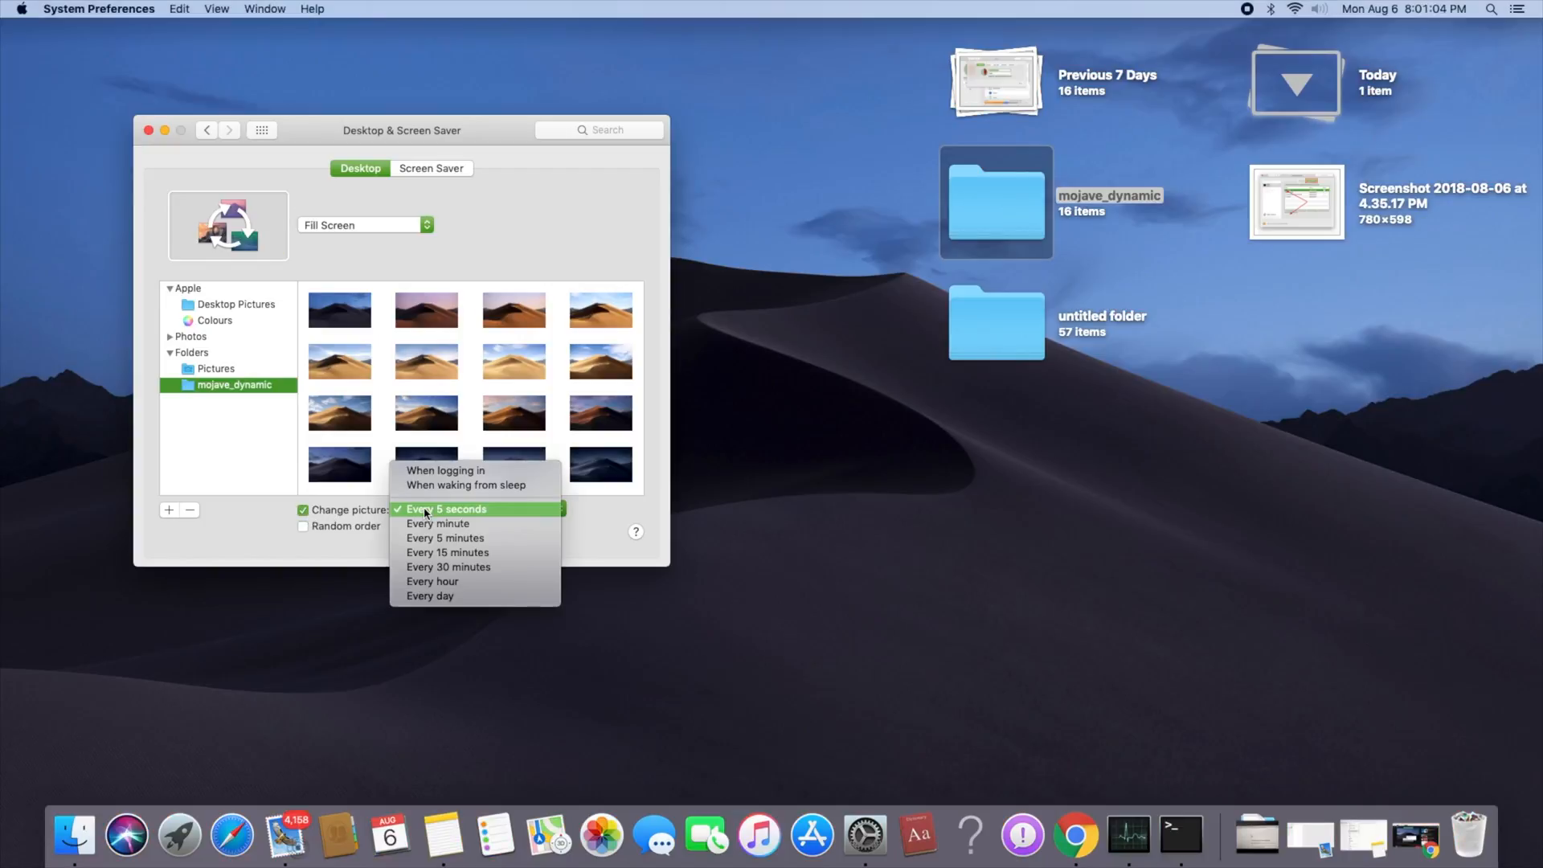
- Make the desktop picture change every 30 minutes
left_click(449, 568)
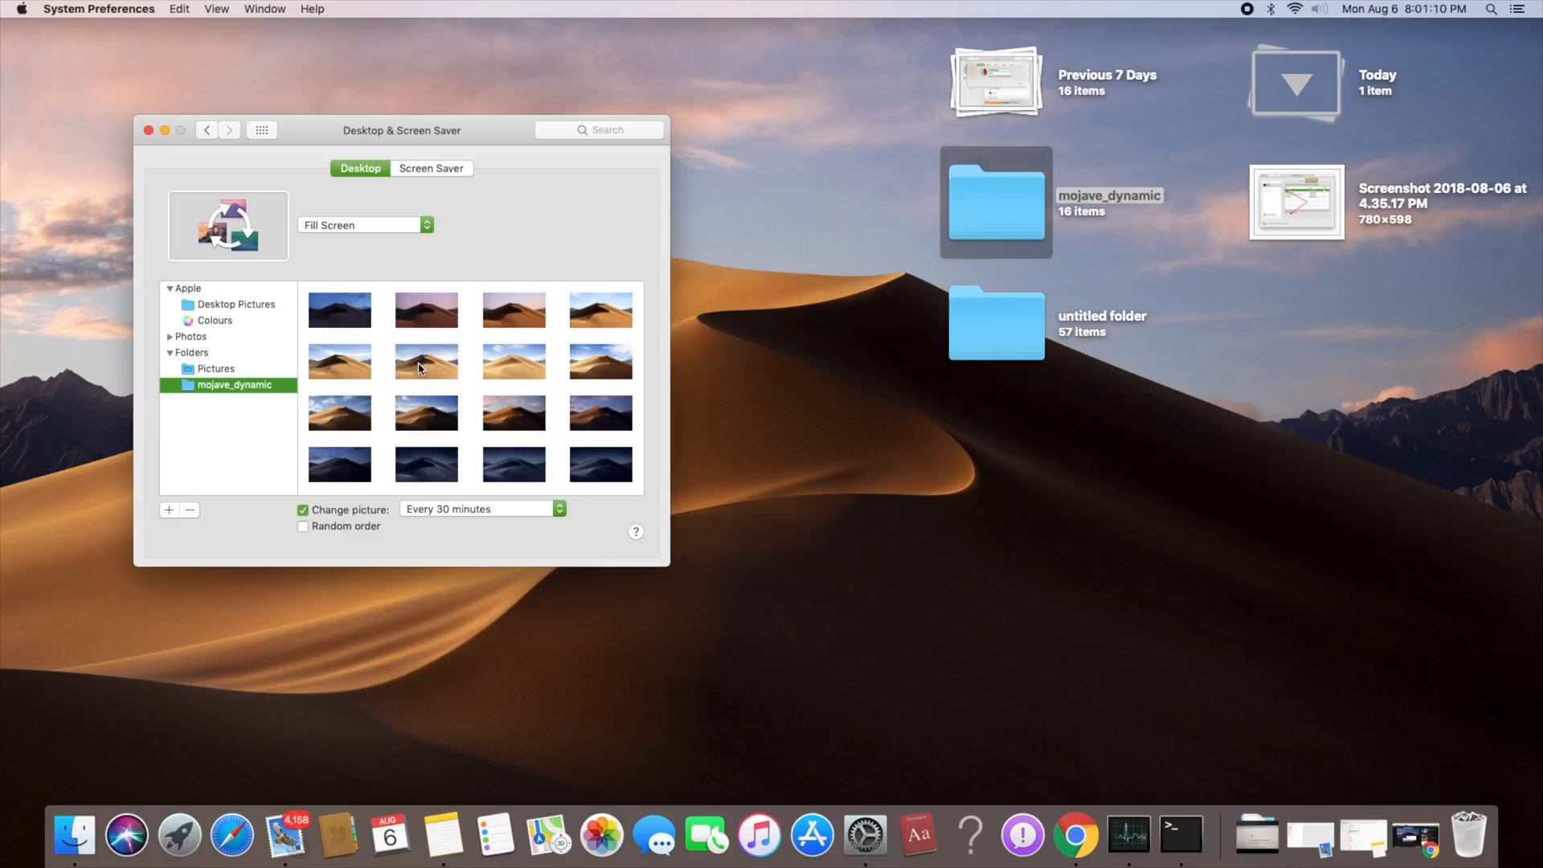
mouse_move(482, 552)
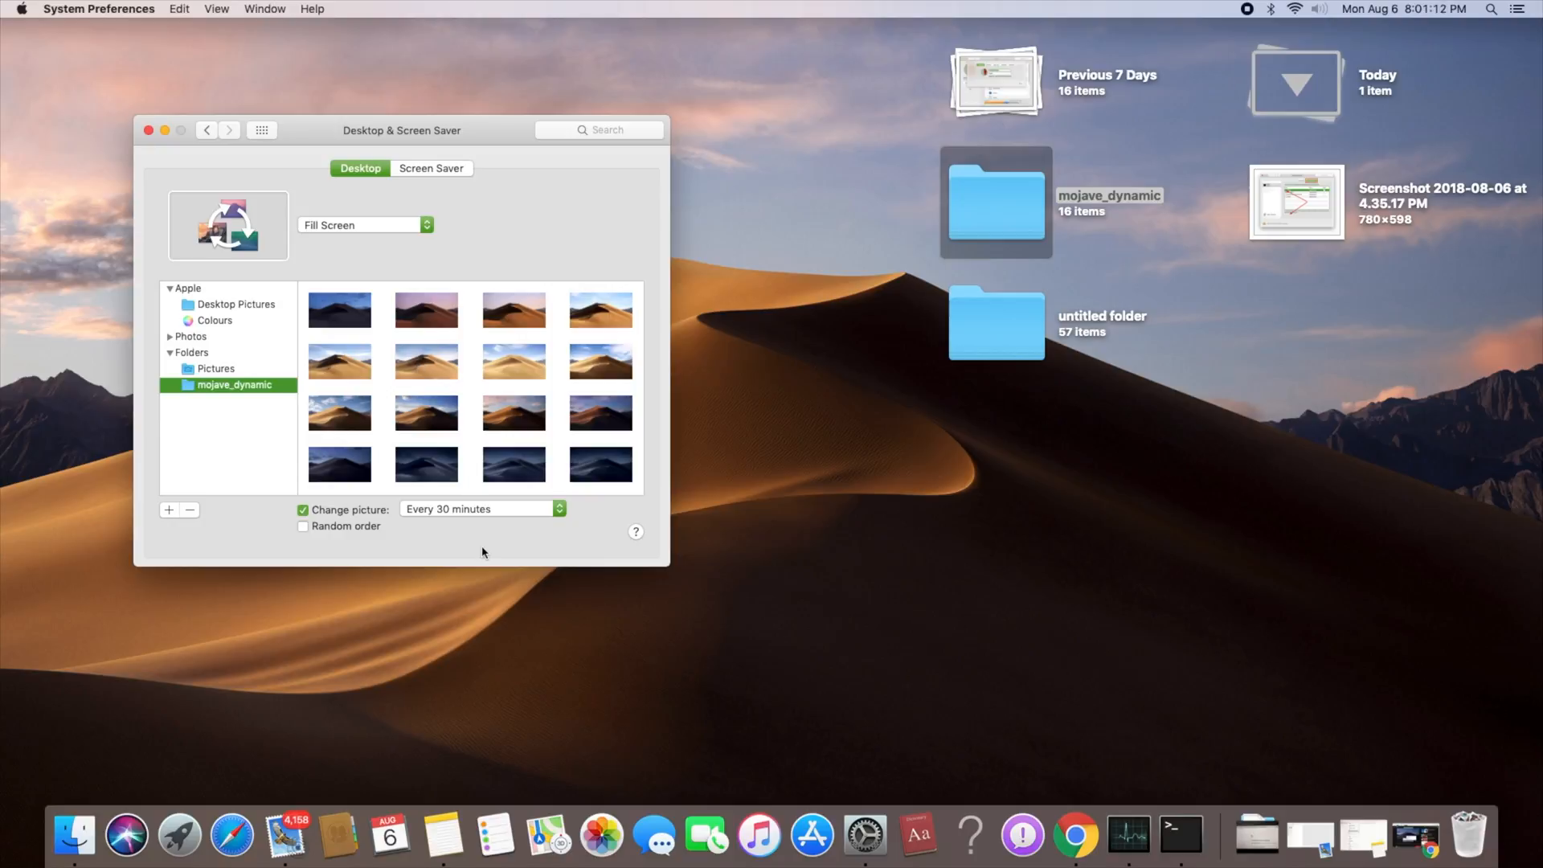
mouse_move(471, 519)
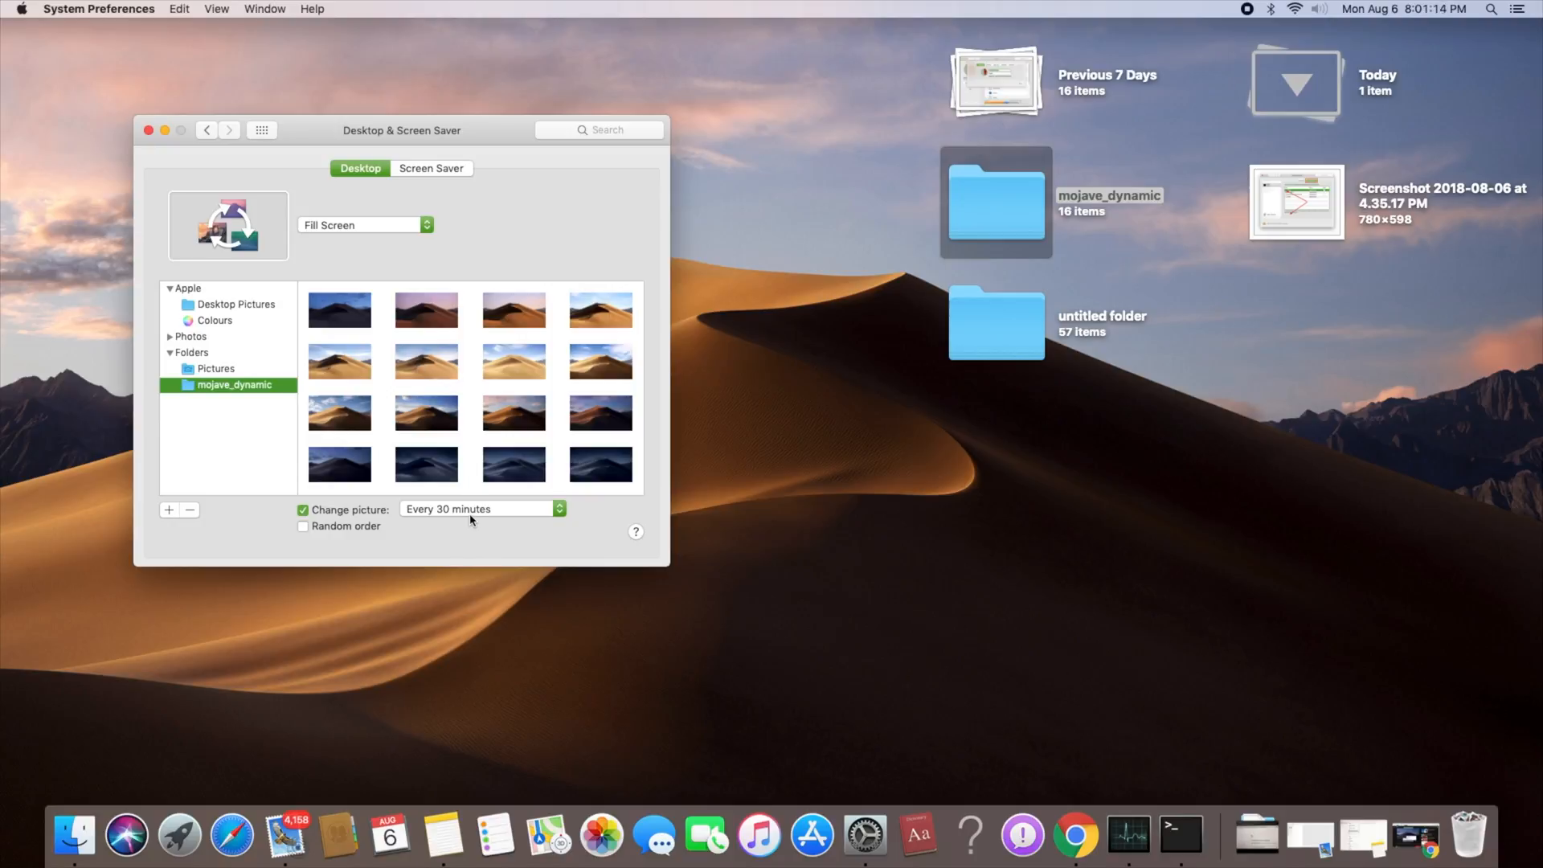
mouse_move(384, 545)
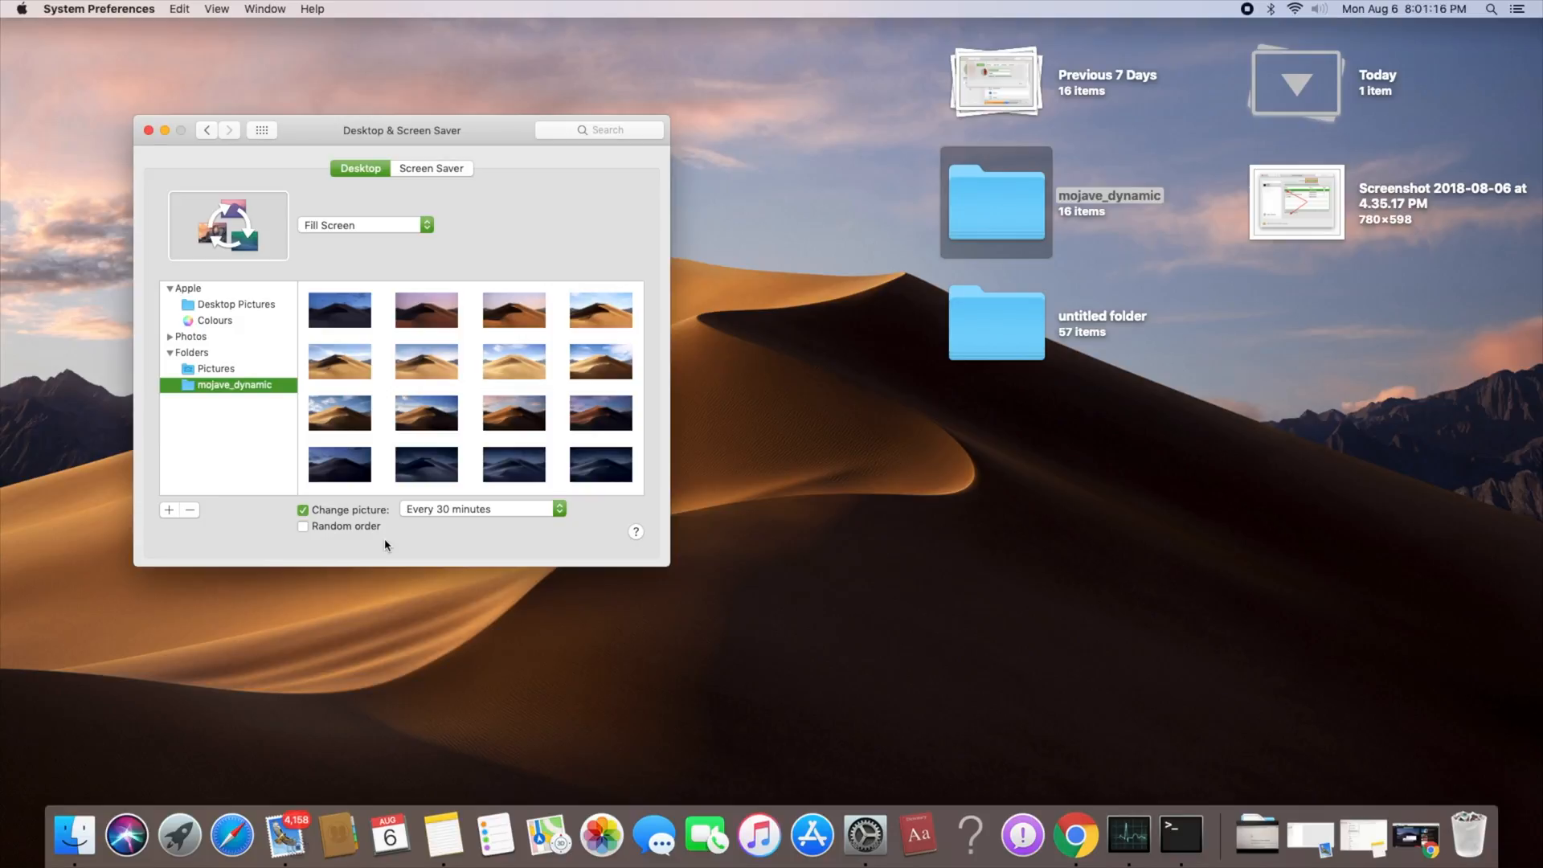
mouse_move(371, 545)
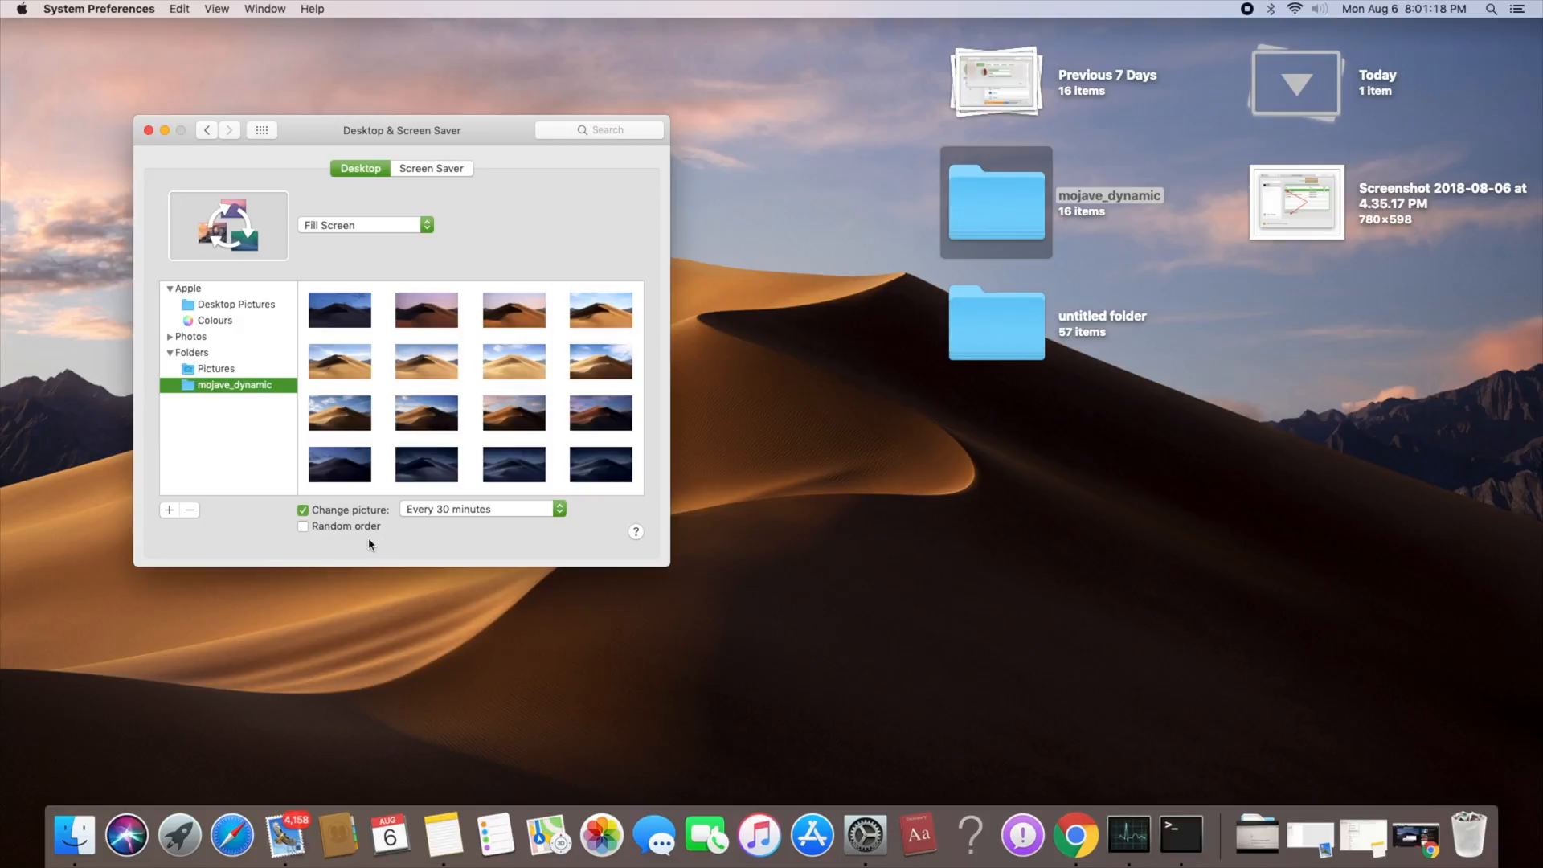
mouse_move(346, 540)
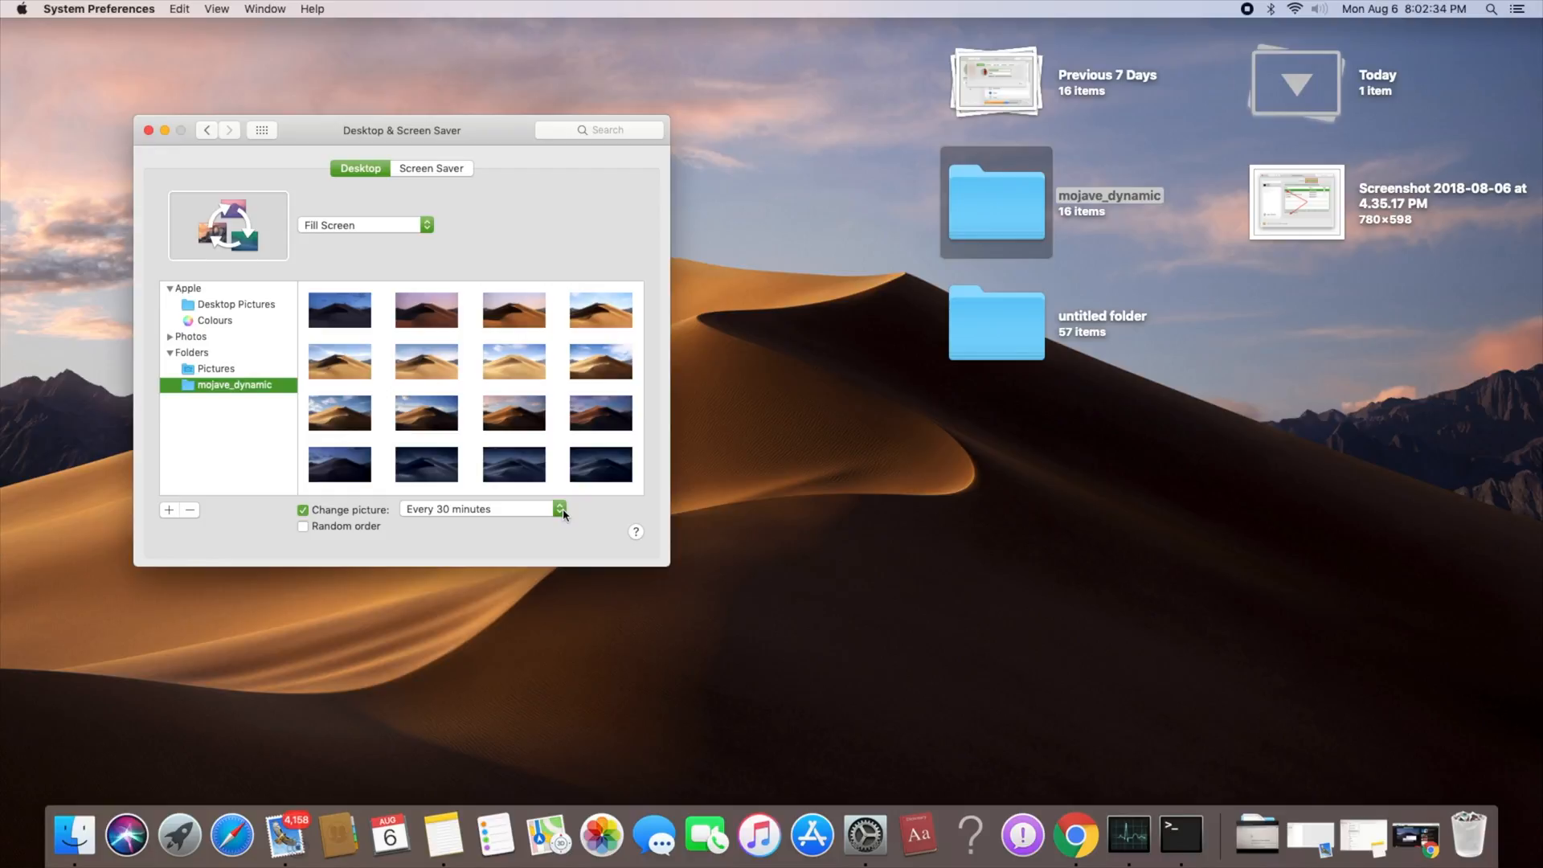
mouse_move(404, 384)
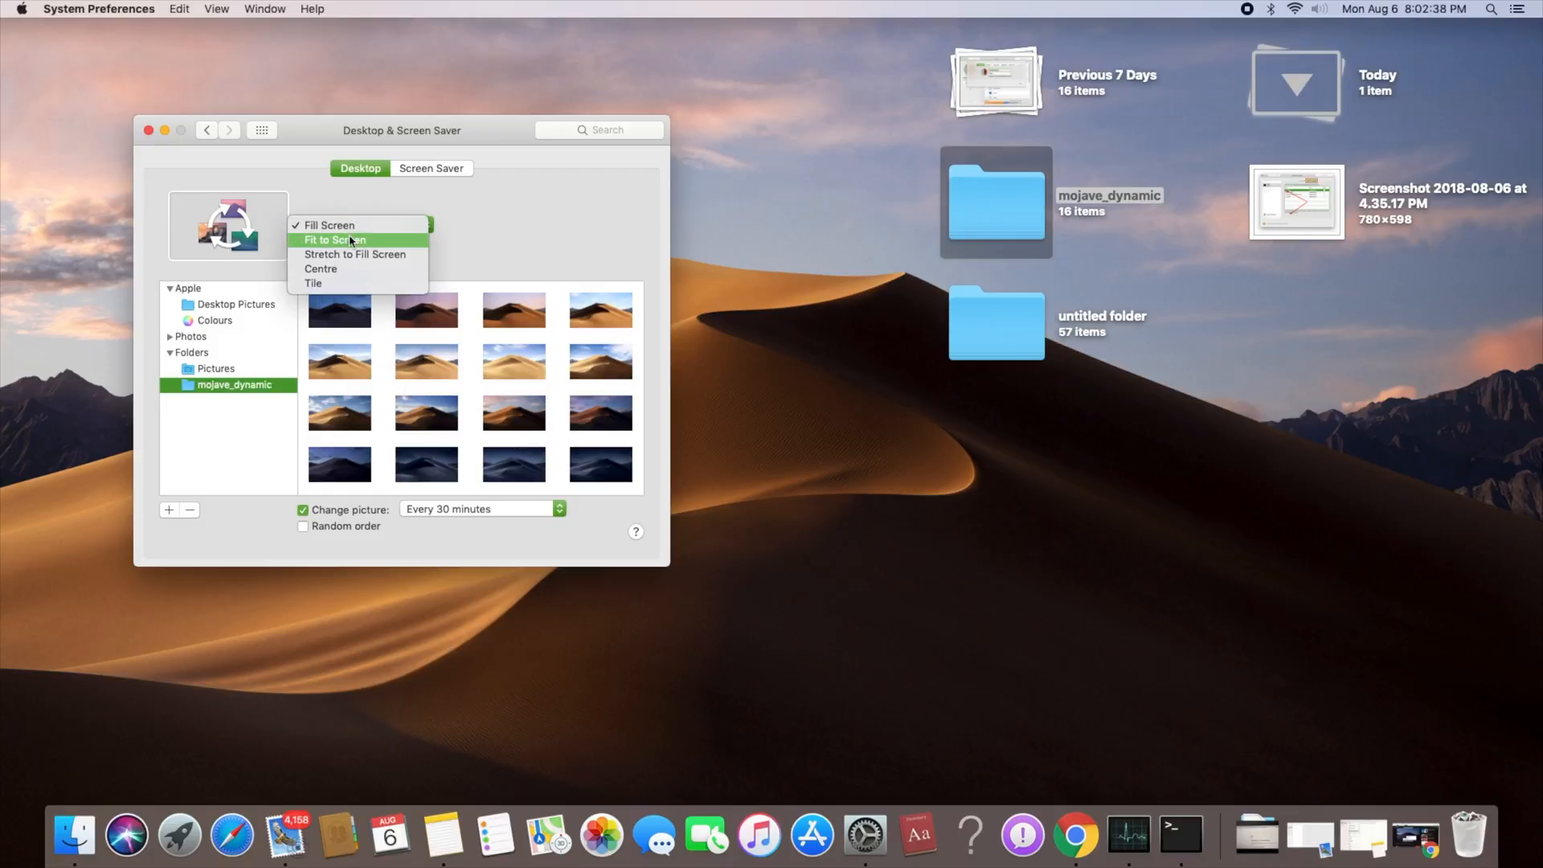
- Set picture scaling to Stretch to Fill Screen and reopen the fitting choices
left_click(335, 239)
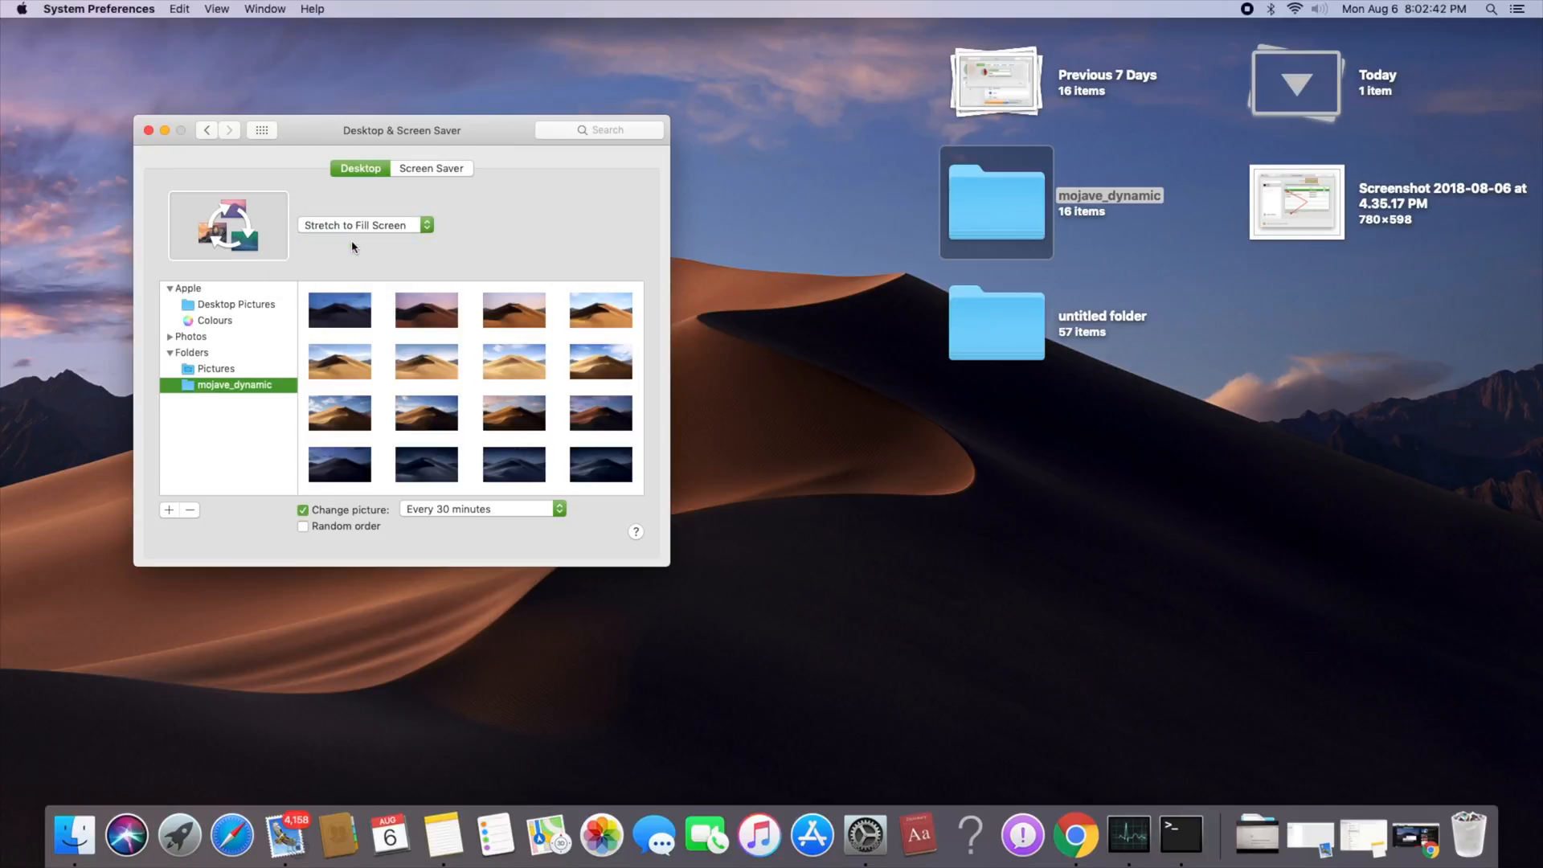
left_click(364, 225)
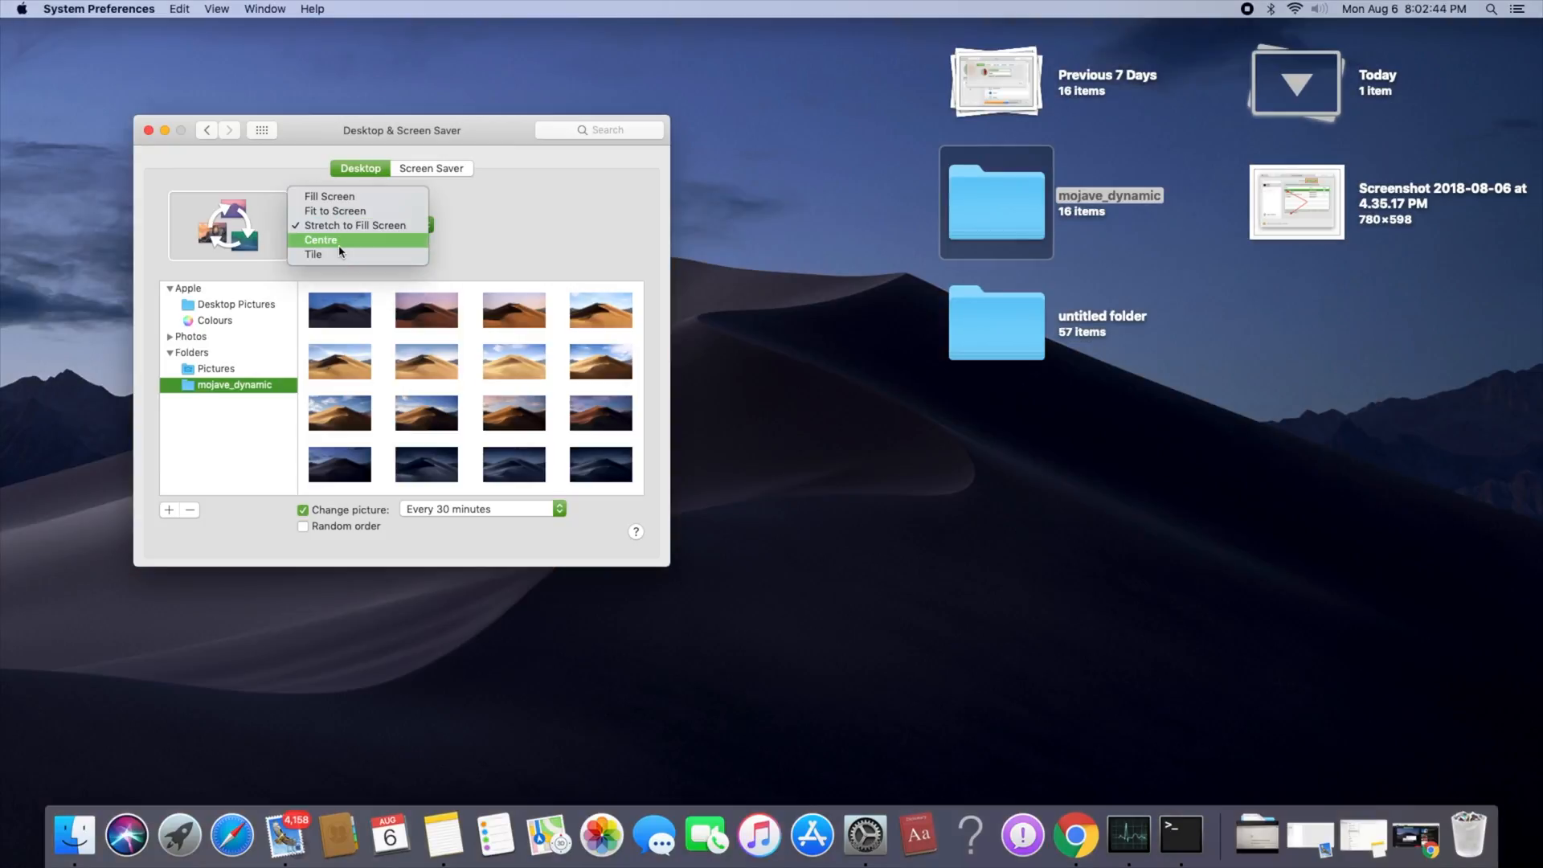